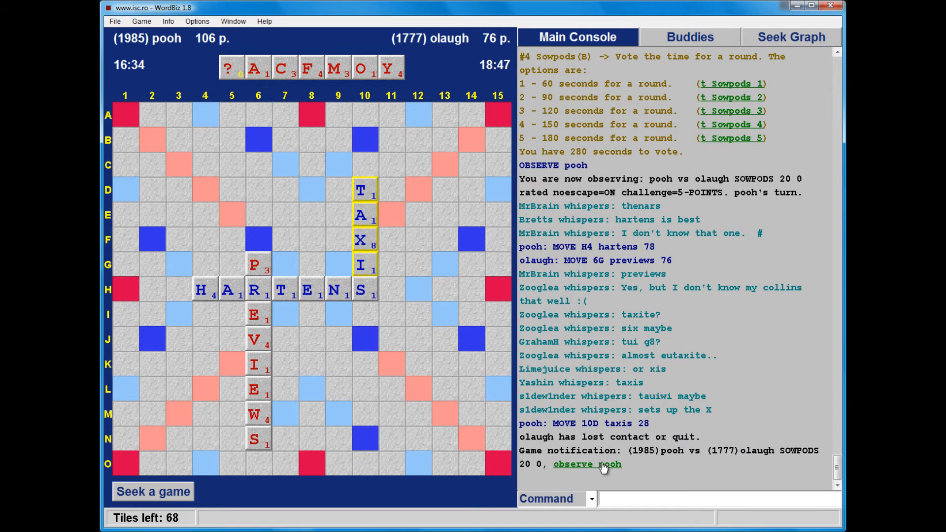
Scroll the console while olaugh plays WOOL at 3L for 25, making it 205–165
{"action": "left_click", "coordinate": [586, 464]}
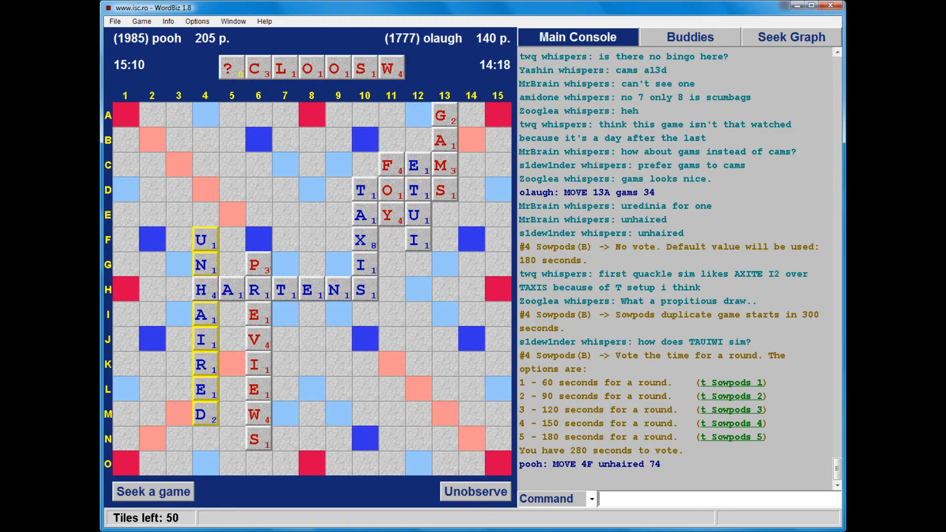
{"action": "scroll", "scroll_direction": "down", "scroll_amount": 3}
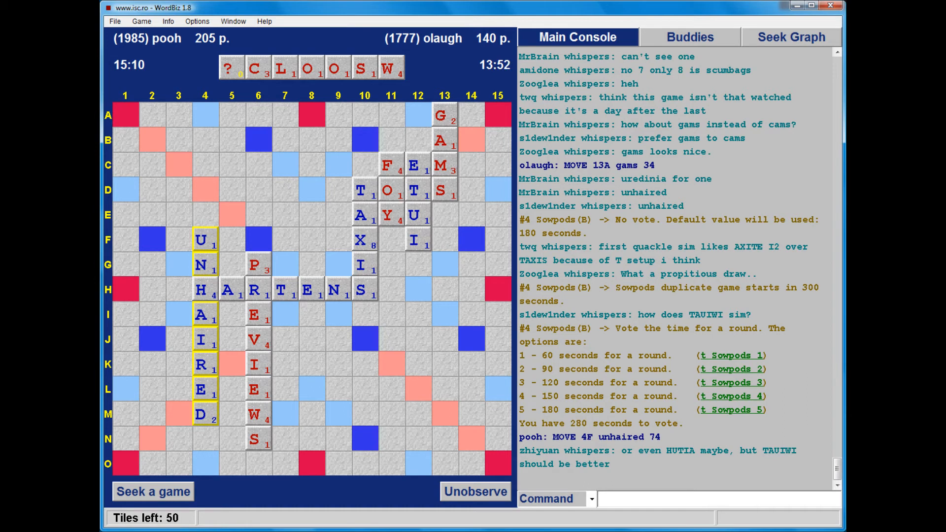
{"action": "scroll", "scroll_direction": "down", "scroll_amount": 3}
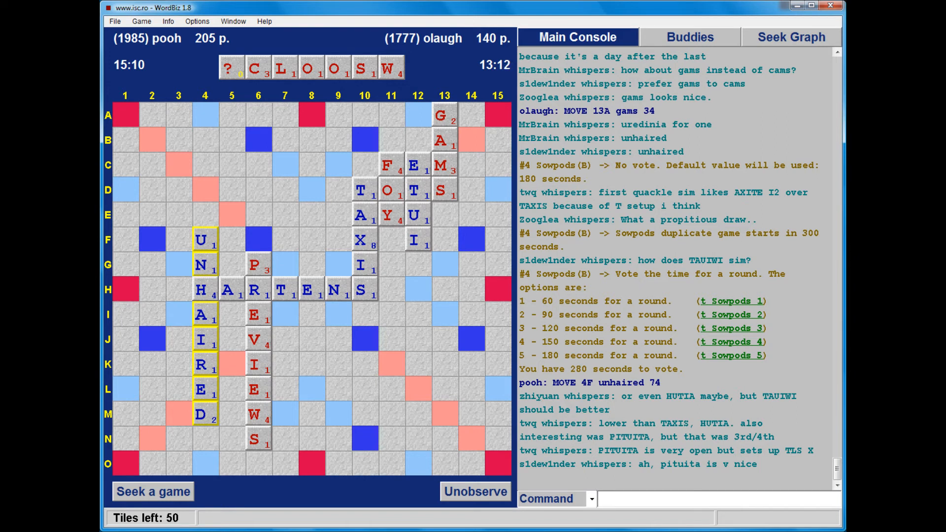
{"action": "scroll", "scroll_direction": "down", "scroll_amount": 3}
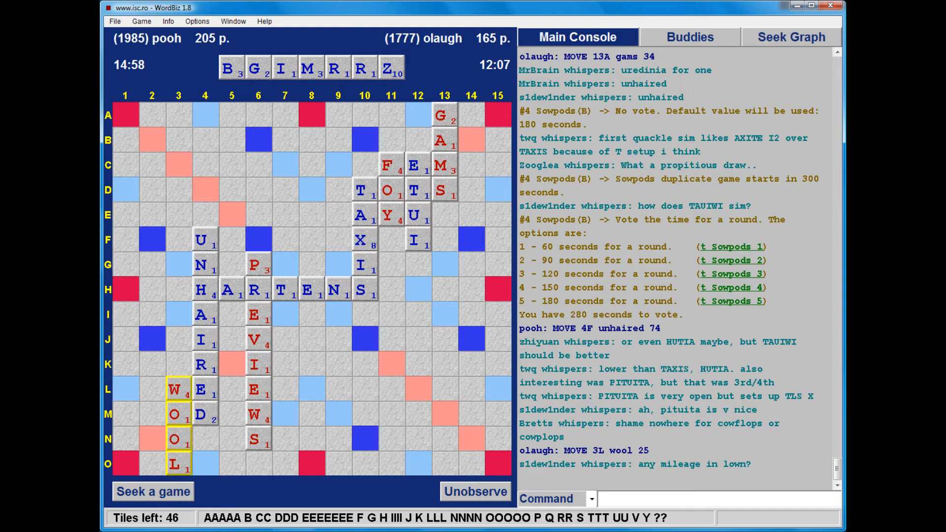
{"action": "scroll", "scroll_direction": "down", "scroll_amount": 3}
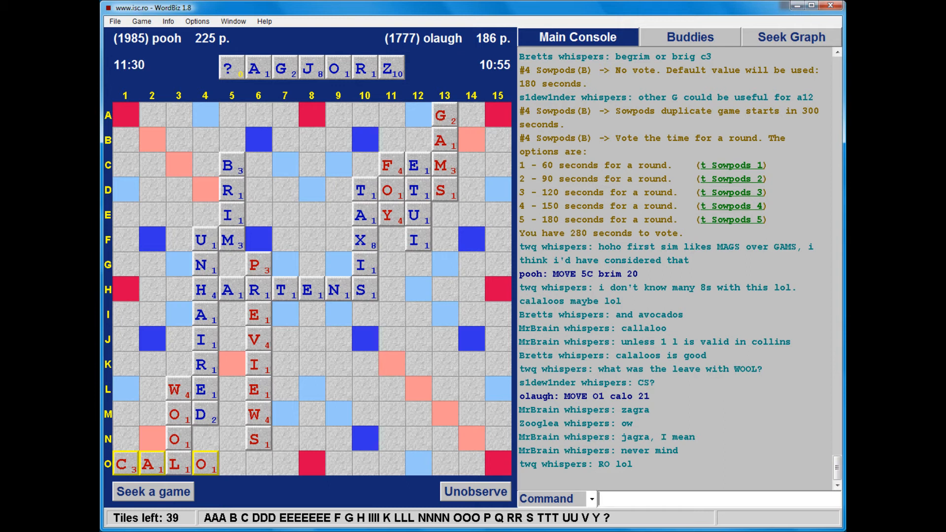
{"action": "scroll", "scroll_direction": "down", "scroll_amount": 3}
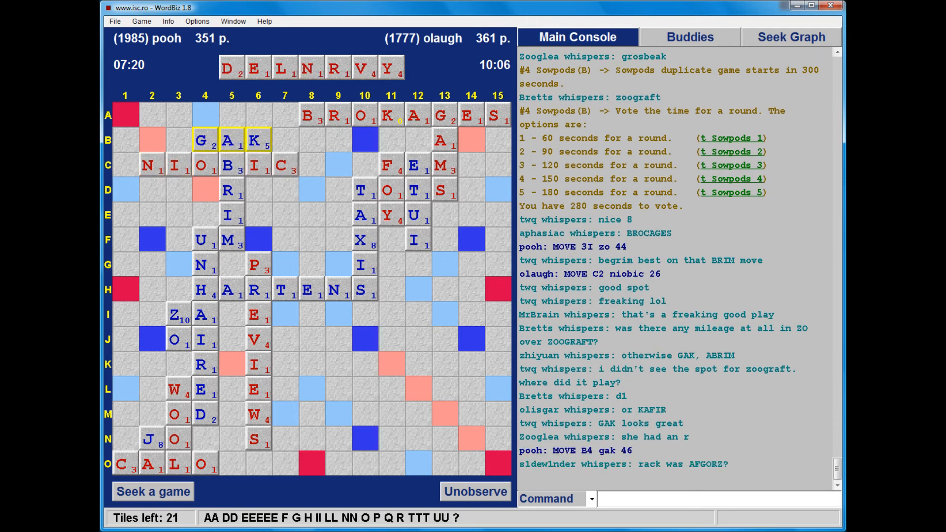
Scroll the Main Console whispers as olaugh plays LEVY at A1 for 53
{"action": "scroll", "scroll_direction": "down", "scroll_amount": 3}
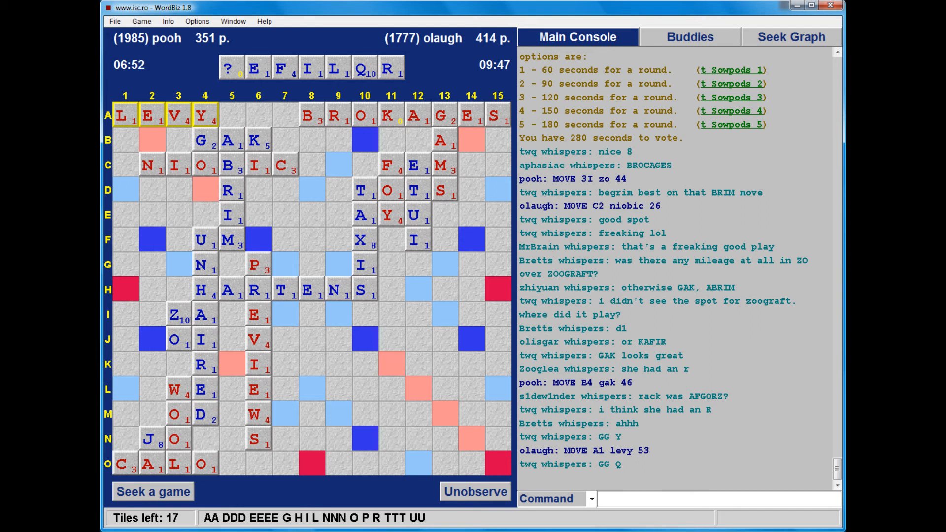
{"action": "scroll", "scroll_direction": "down", "scroll_amount": 3}
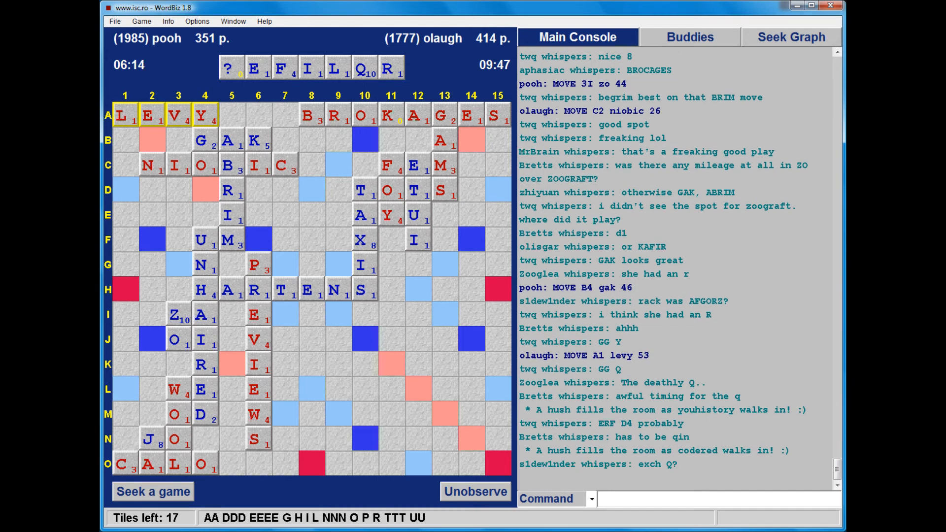
{"action": "scroll", "scroll_direction": "down", "scroll_amount": 3}
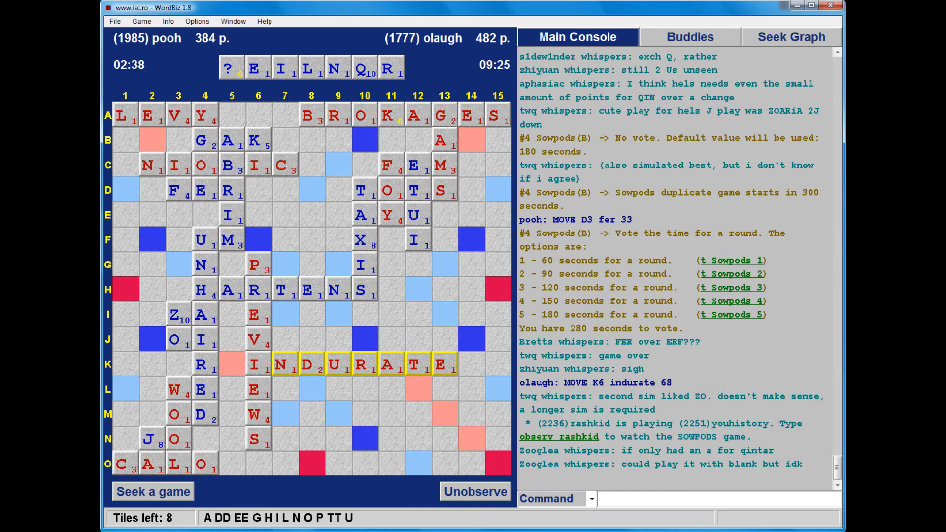
{"action": "scroll", "scroll_direction": "down", "scroll_amount": 3}
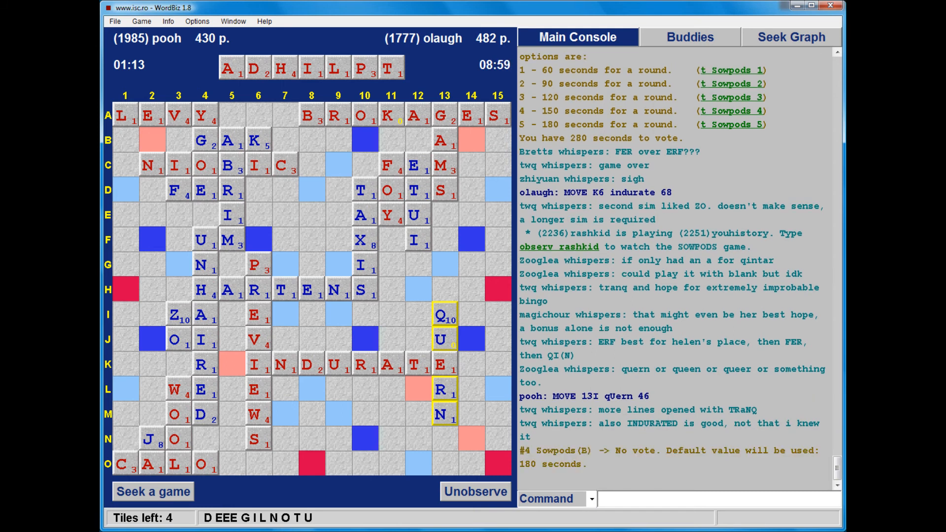
{"action": "scroll", "scroll_direction": "down", "scroll_amount": 3}
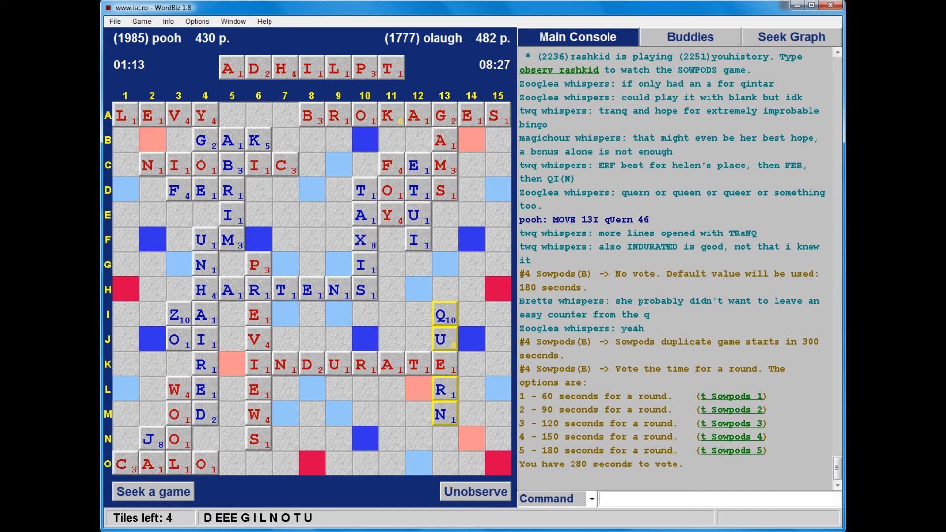
{"action": "scroll", "scroll_direction": "down", "scroll_amount": 3}
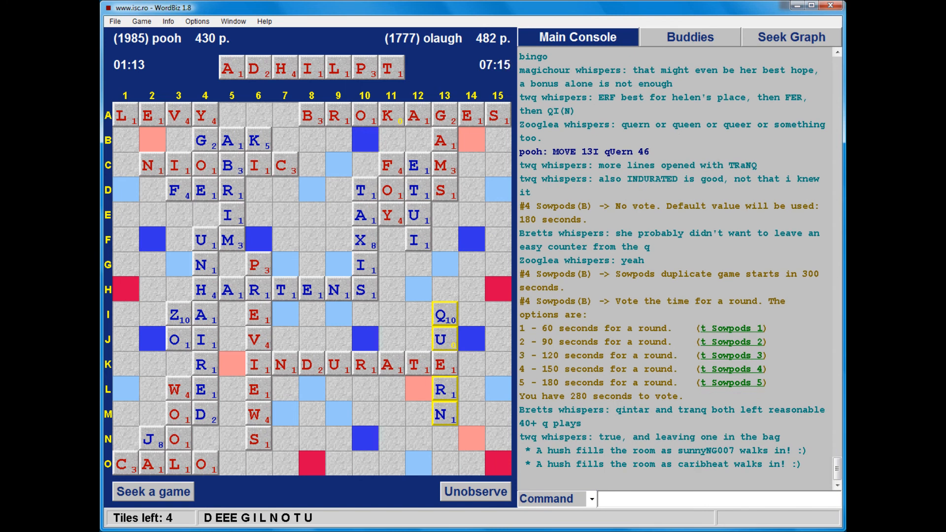
{"action": "scroll", "scroll_direction": "down", "scroll_amount": 3}
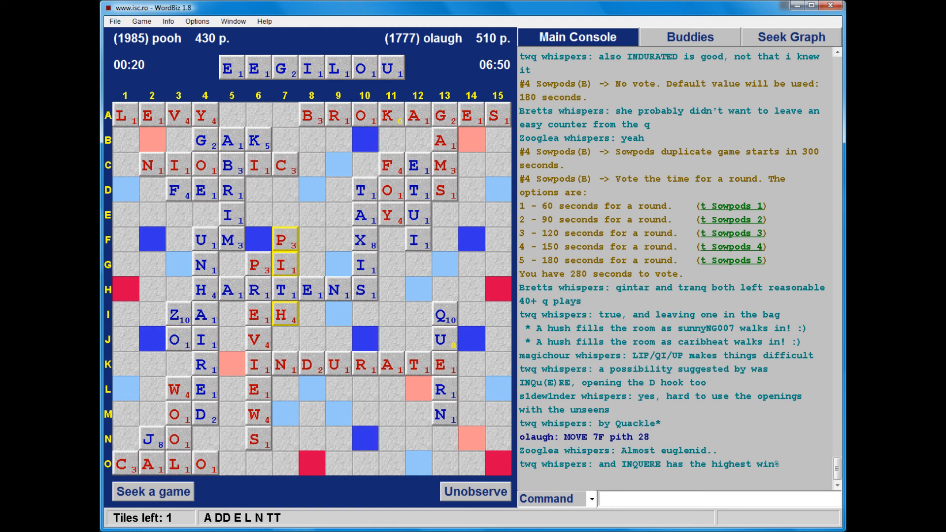
Type 'x' while watching olaugh play PITH at 7F for 28
{"action": "type", "text": "x"}
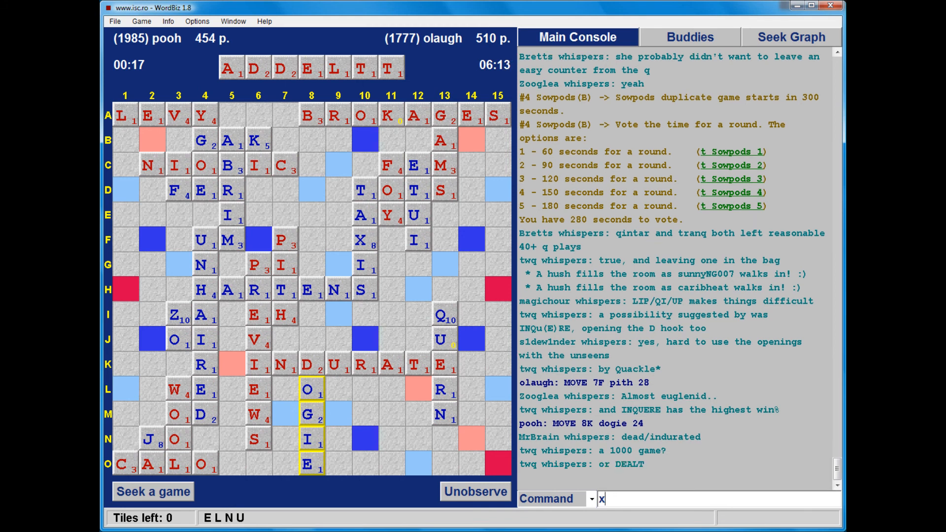
Scroll the console as pooh plays DOGIE at 8K for 24, emptying the bag
{"action": "scroll", "scroll_direction": "down", "scroll_amount": 3}
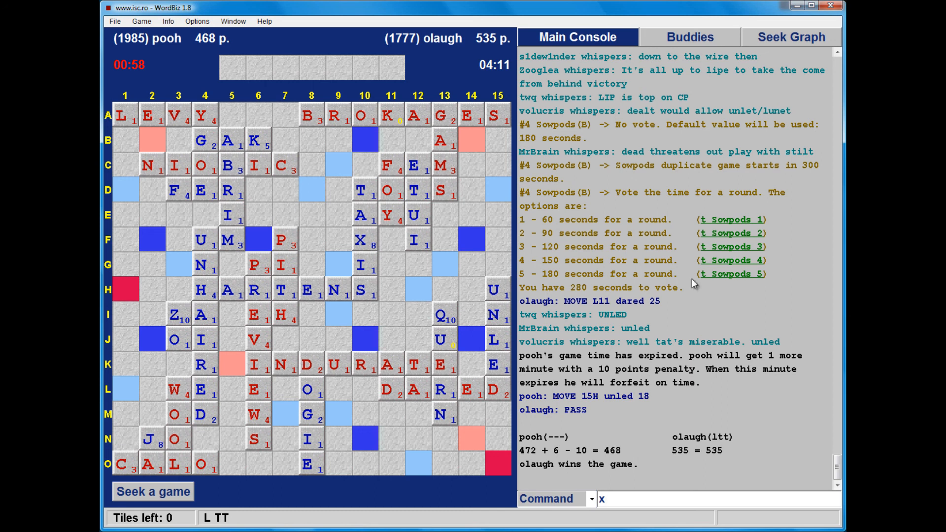
{"action": "mouse_move", "coordinate": [557, 339]}
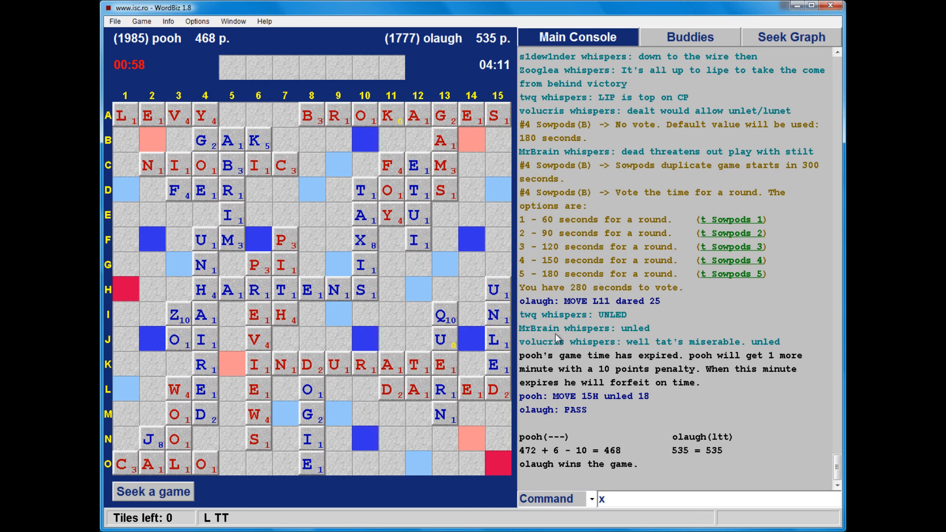
Right-click the finished pooh vs olaugh game to examine its history from 0–0
{"action": "right_click", "coordinate": [573, 302]}
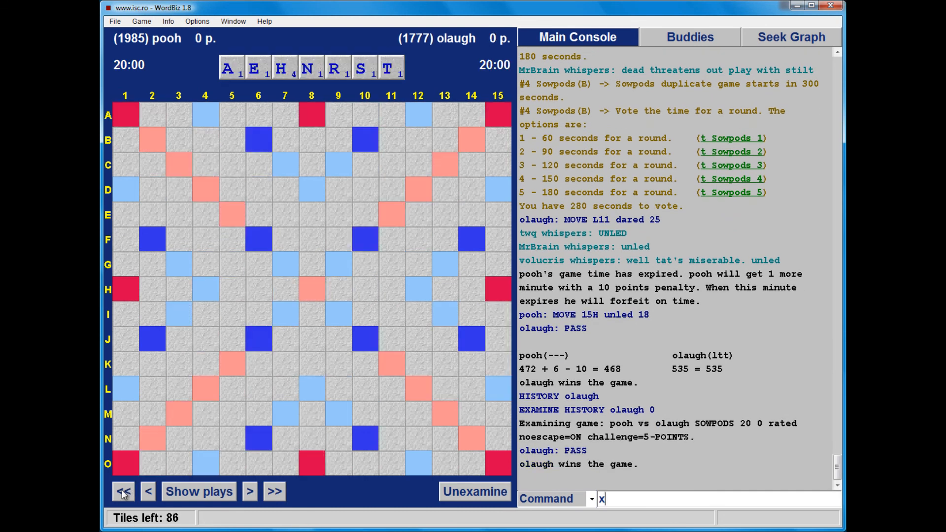
List alternatives for the opening rack and step forward through the first moves
{"action": "left_click", "coordinate": [198, 491]}
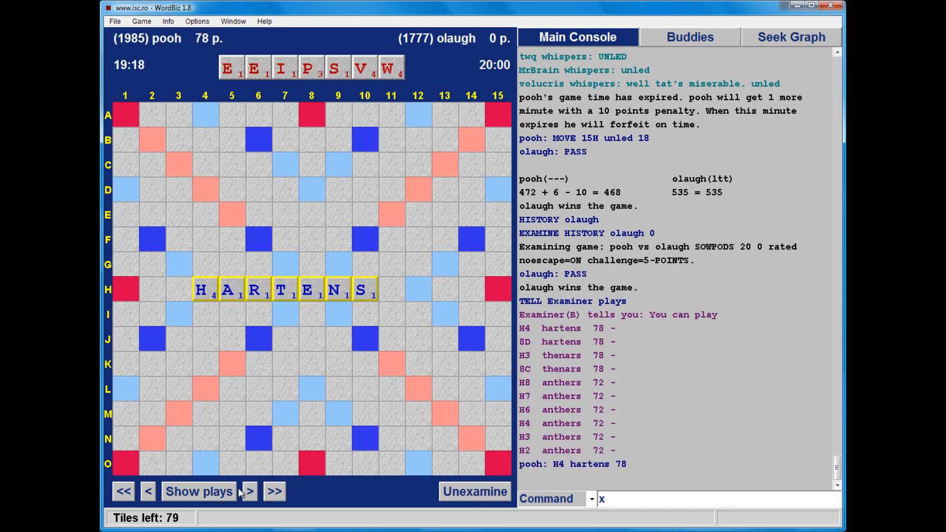
{"action": "left_click", "coordinate": [248, 491]}
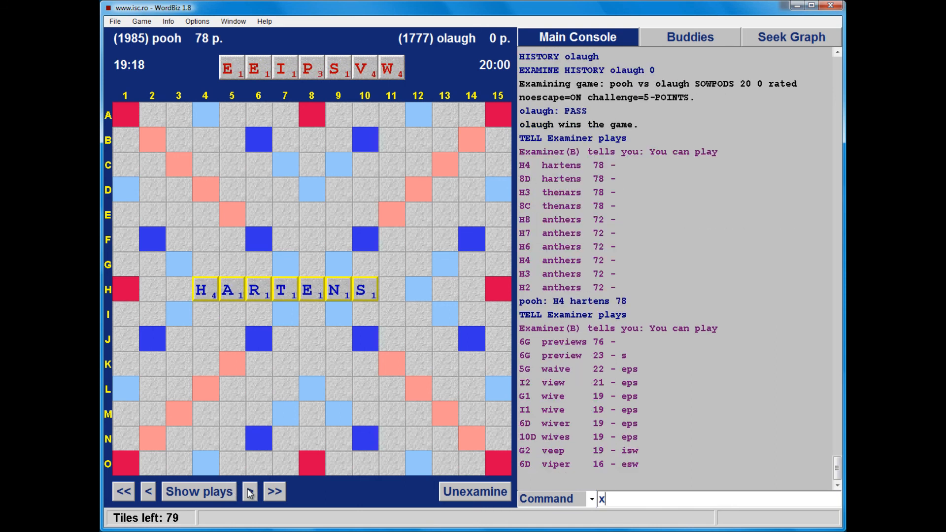
{"action": "left_click", "coordinate": [249, 491]}
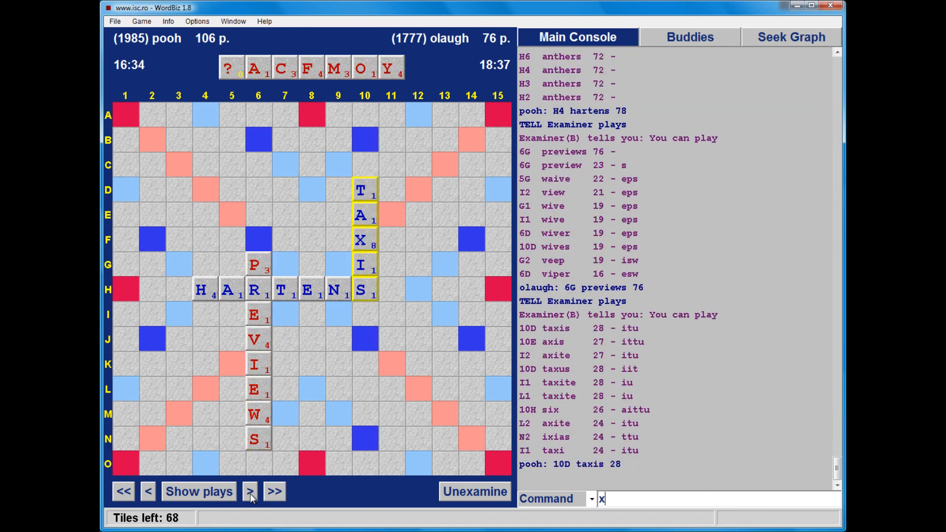
{"action": "left_click", "coordinate": [250, 492]}
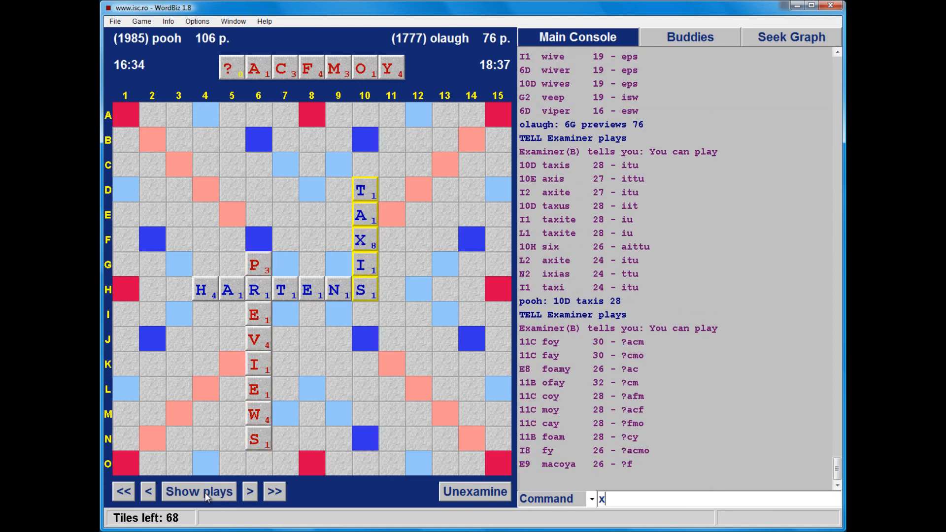
{"action": "left_click", "coordinate": [249, 491]}
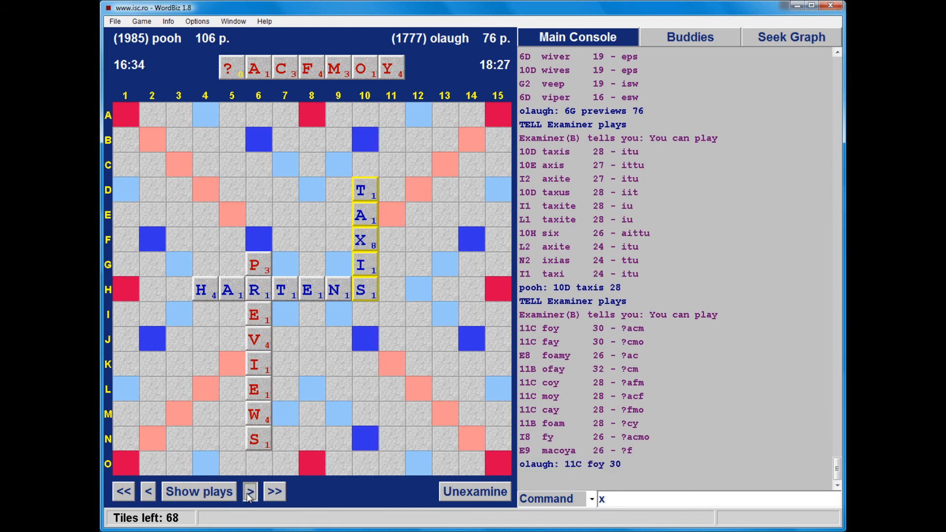
{"action": "left_click", "coordinate": [249, 491]}
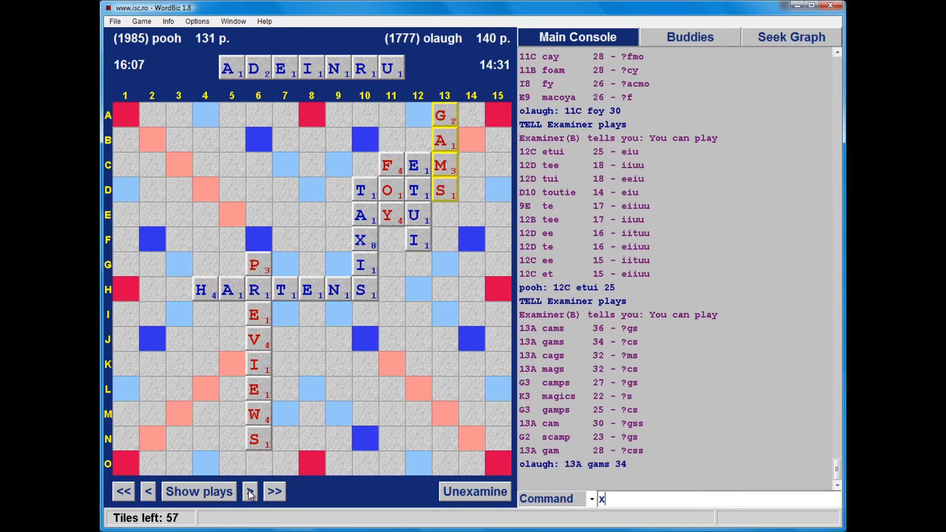
{"action": "mouse_move", "coordinate": [226, 502]}
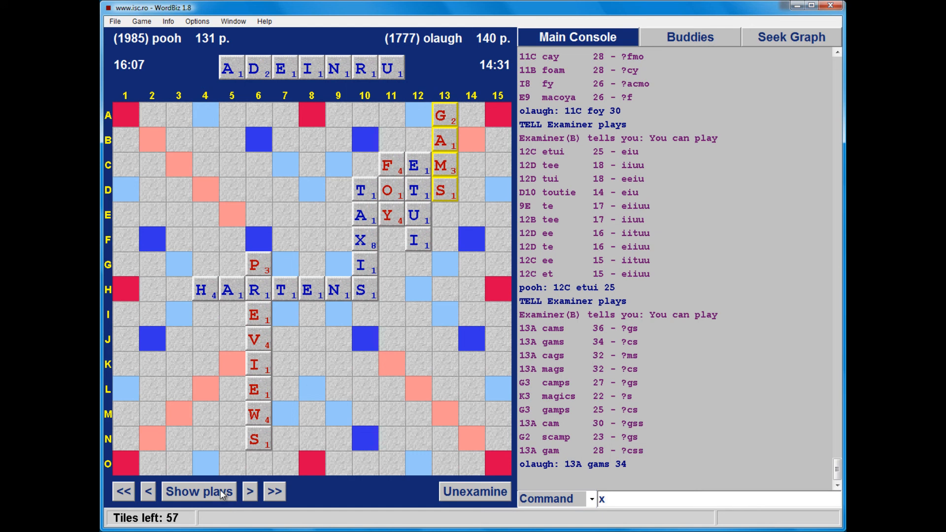
List pooh's alternatives and advance past UNHAIRED to olaugh's WOOL for 25
{"action": "left_click", "coordinate": [249, 491]}
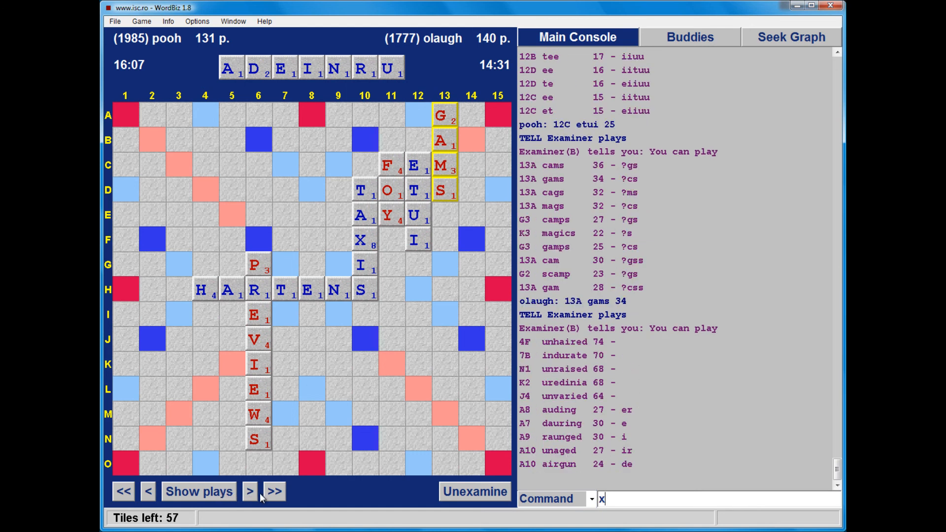
{"action": "left_click", "coordinate": [250, 492]}
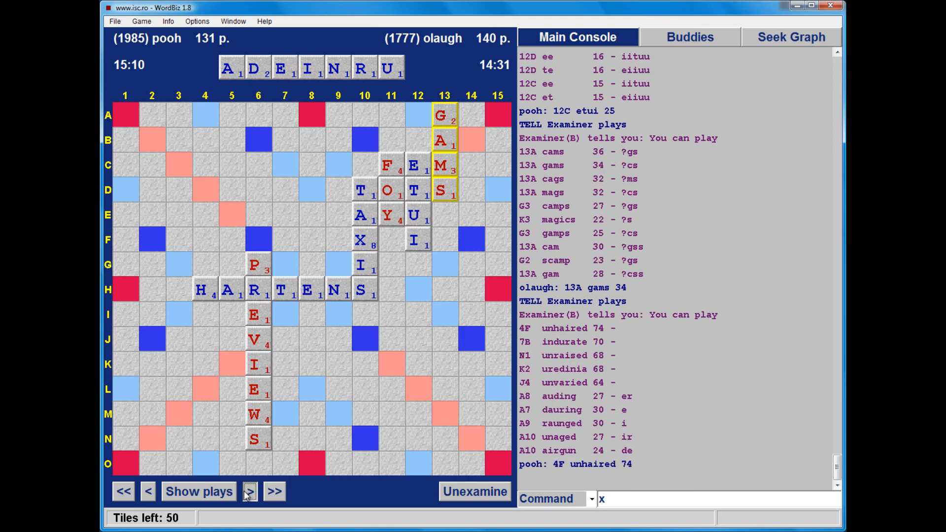
{"action": "left_click", "coordinate": [249, 491]}
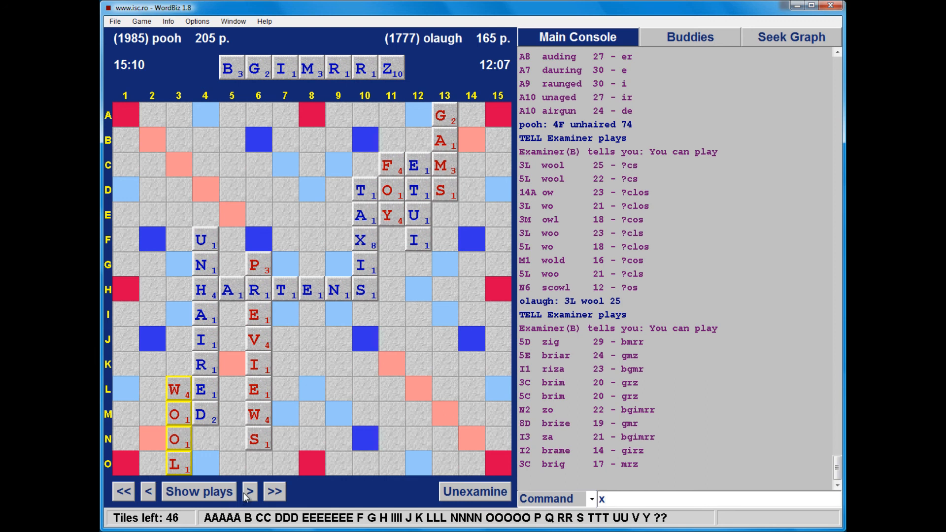
{"action": "mouse_move", "coordinate": [250, 497]}
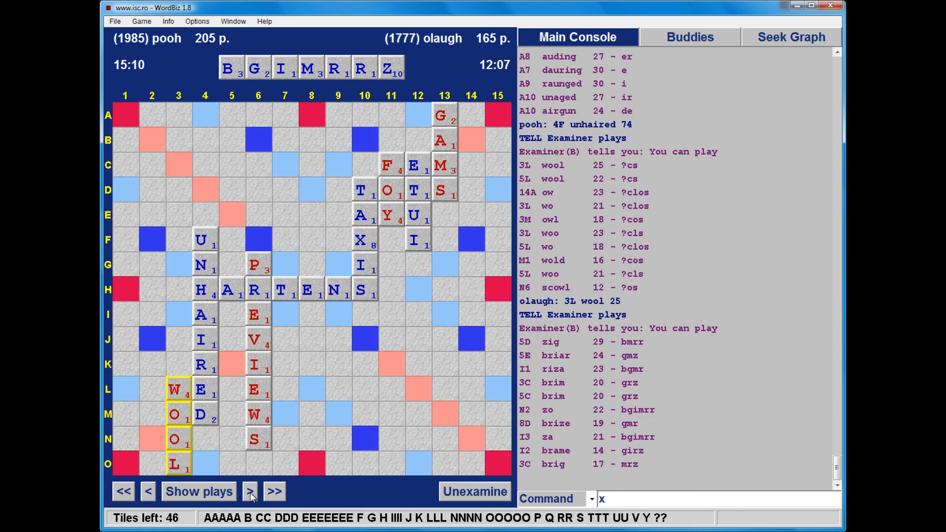
{"action": "mouse_move", "coordinate": [266, 495]}
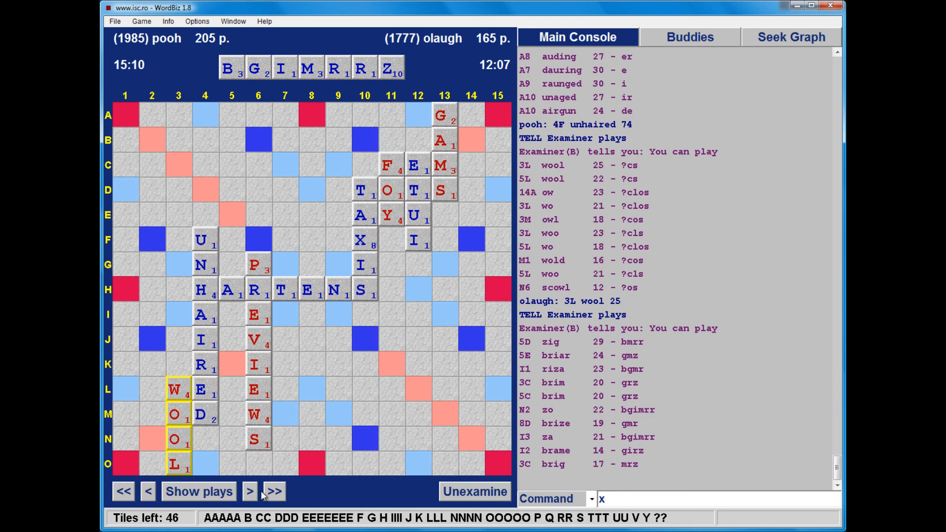
Step through BRIM, CALO, BROKAGES, ZO and NIOBIC to pooh's GAK for 46
{"action": "left_click", "coordinate": [249, 492]}
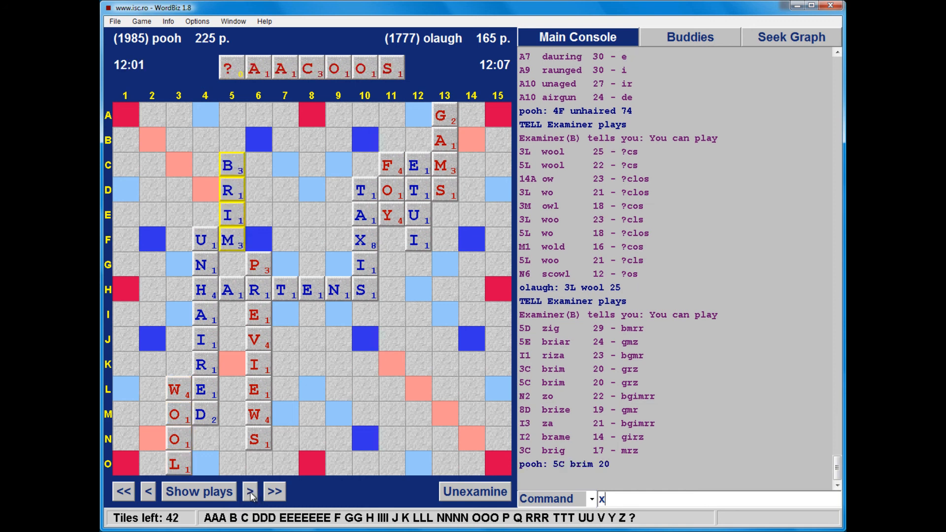
{"action": "left_click", "coordinate": [249, 492]}
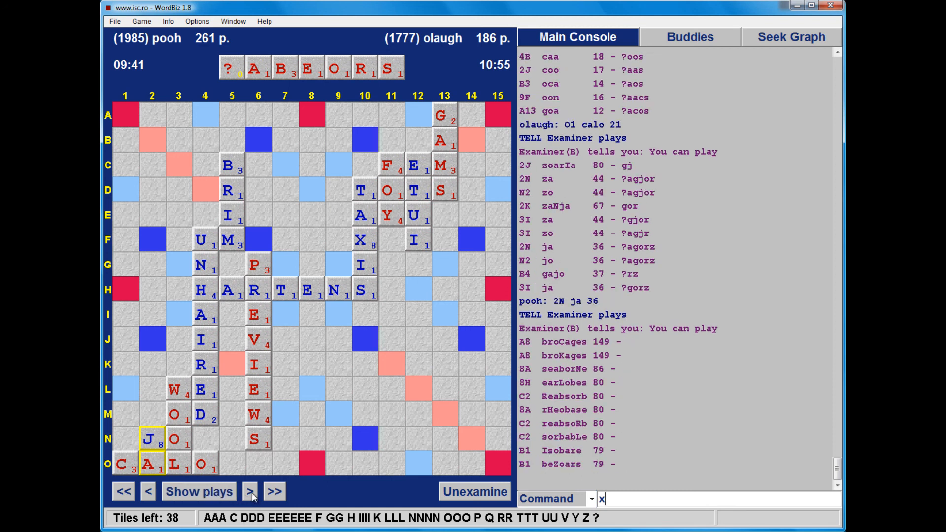
{"action": "left_click", "coordinate": [250, 492]}
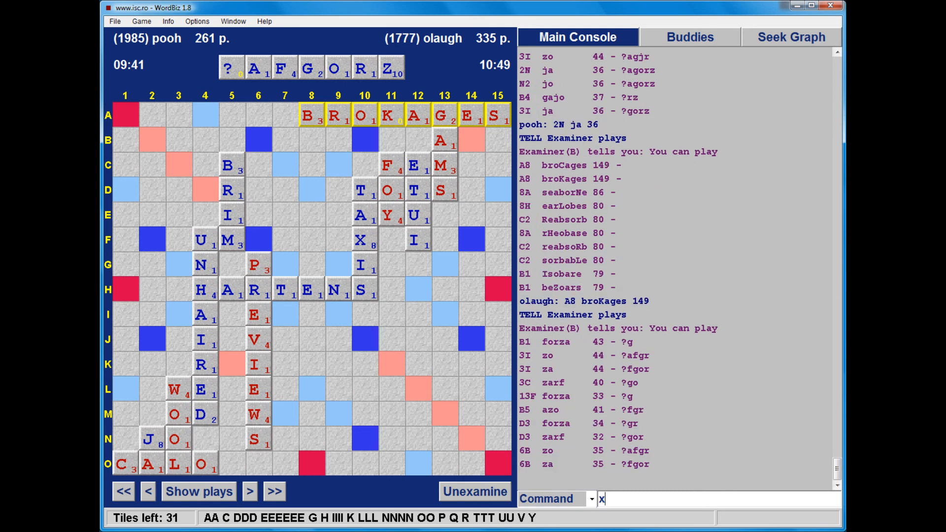
{"action": "left_click", "coordinate": [249, 491]}
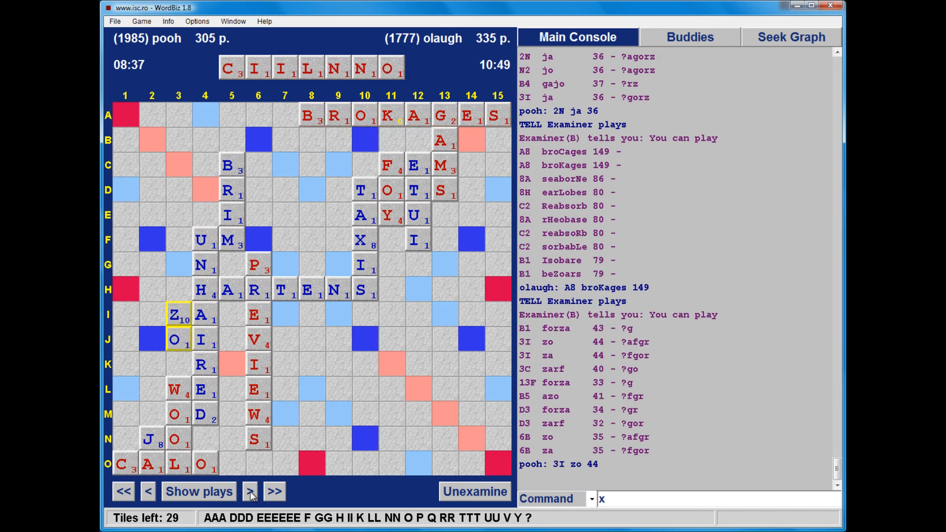
{"action": "mouse_move", "coordinate": [196, 491]}
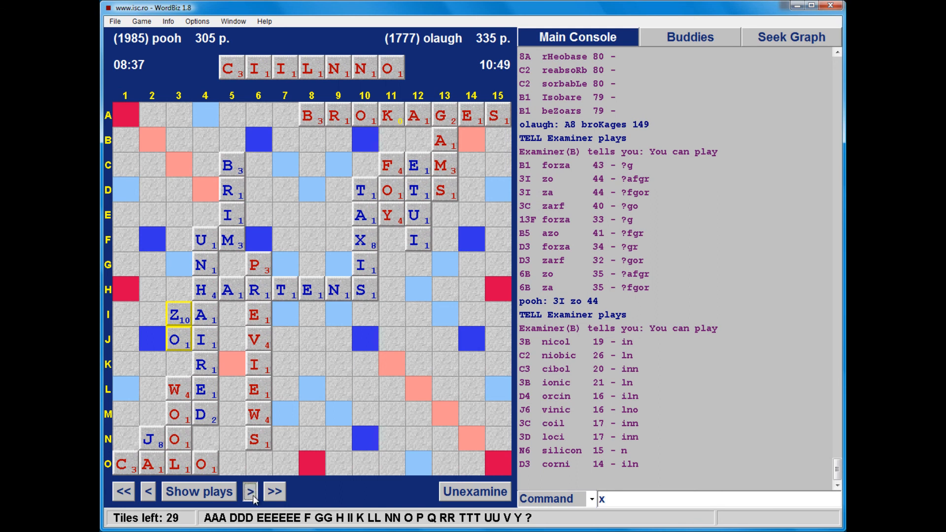
{"action": "left_click", "coordinate": [250, 491]}
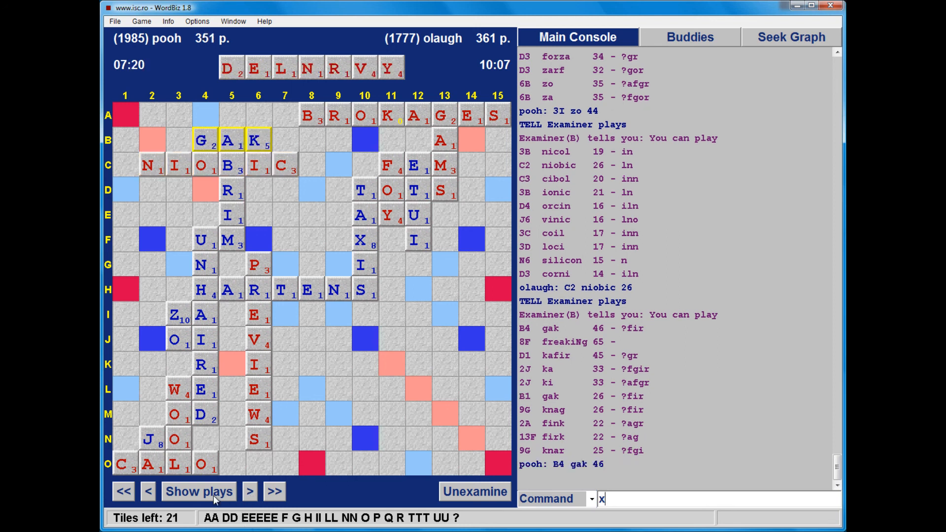
Advance through LEVY, FER and INDURATE to pooh's QUERN for 46, listing alternatives
{"action": "left_click", "coordinate": [250, 492]}
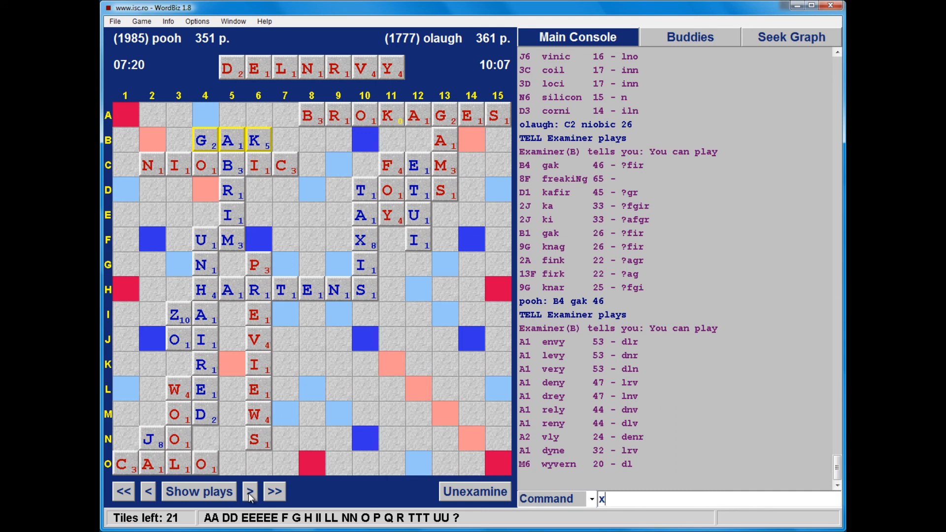
{"action": "left_click", "coordinate": [249, 491]}
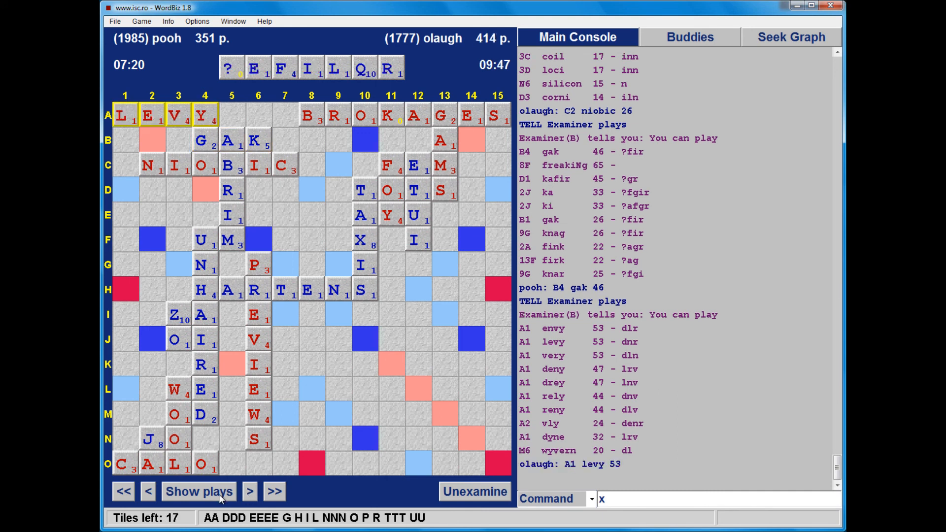
{"action": "left_click", "coordinate": [199, 492]}
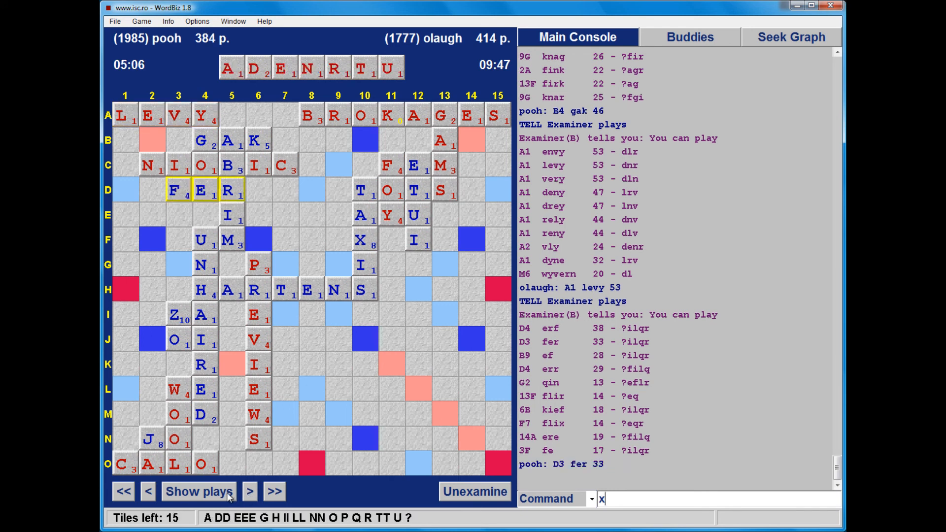
{"action": "left_click", "coordinate": [249, 491]}
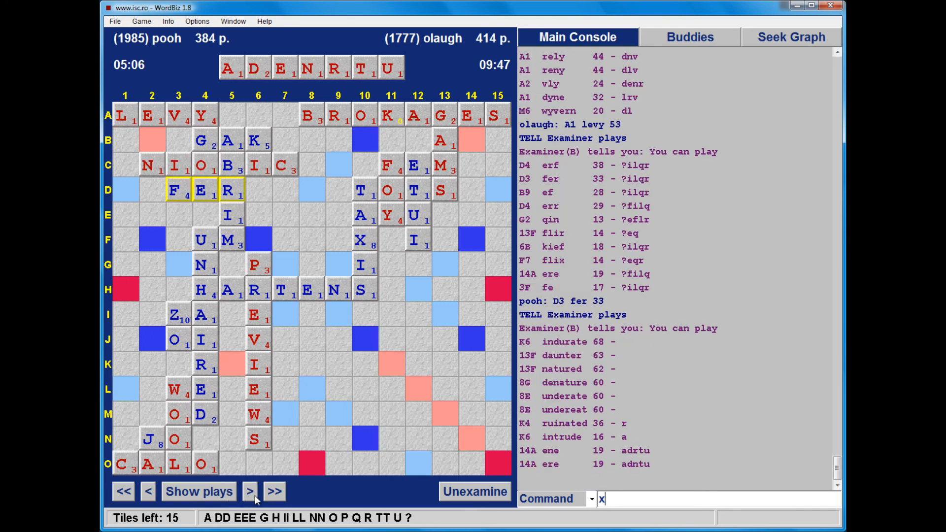
{"action": "left_click", "coordinate": [250, 492]}
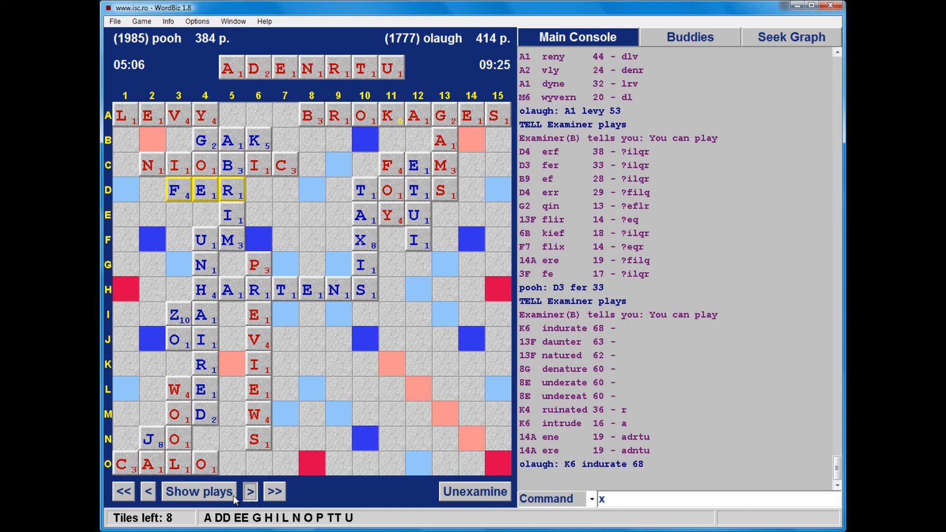
{"action": "left_click", "coordinate": [249, 491]}
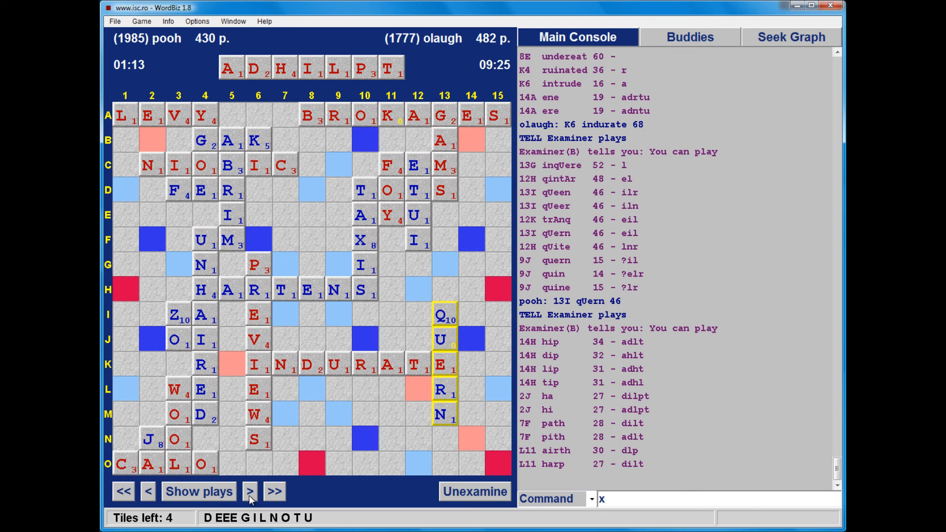
Step past PITH and DOGIE to olaugh's DARED, listing alternatives for pooh's rack ELNU
{"action": "left_click", "coordinate": [249, 491]}
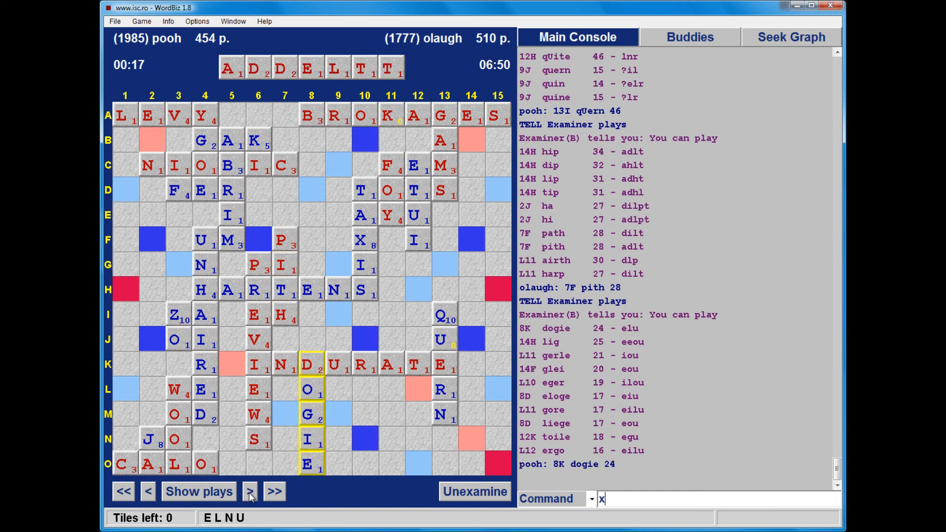
{"action": "left_click", "coordinate": [249, 492]}
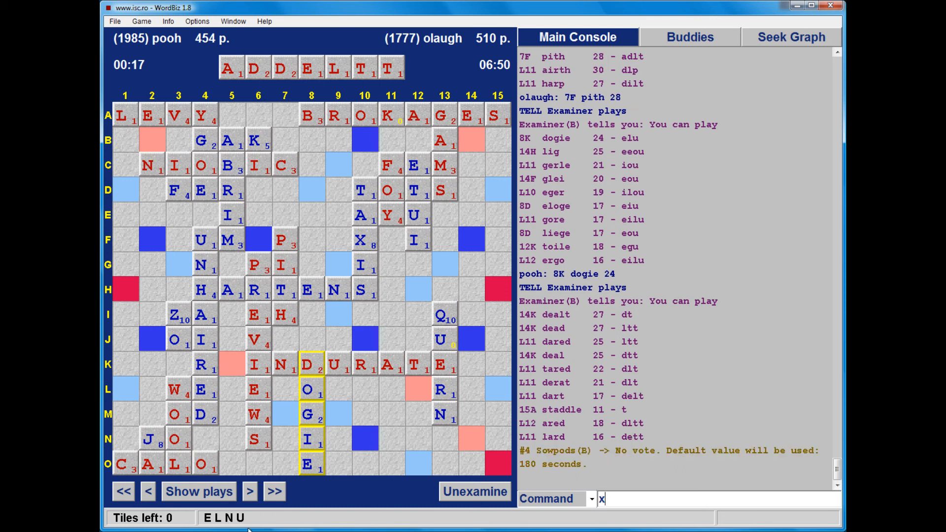
{"action": "left_click", "coordinate": [250, 491]}
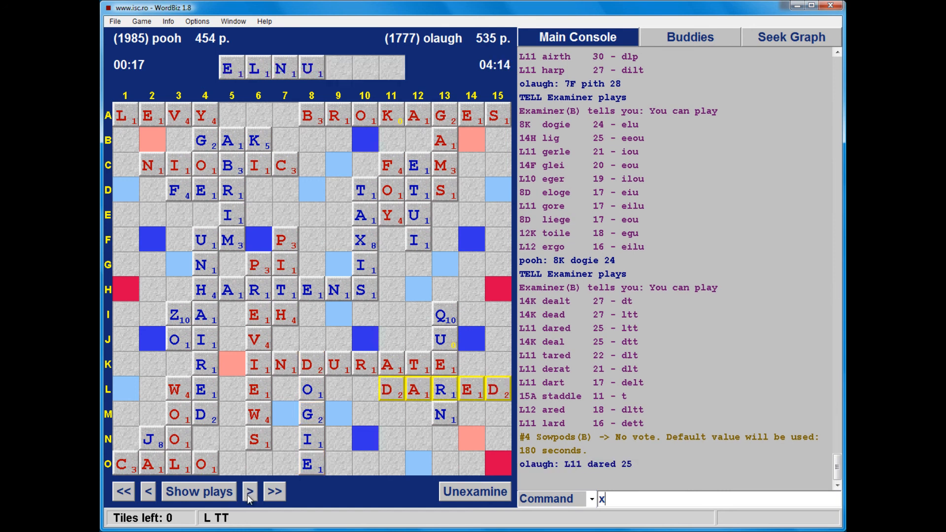
{"action": "left_click", "coordinate": [250, 492]}
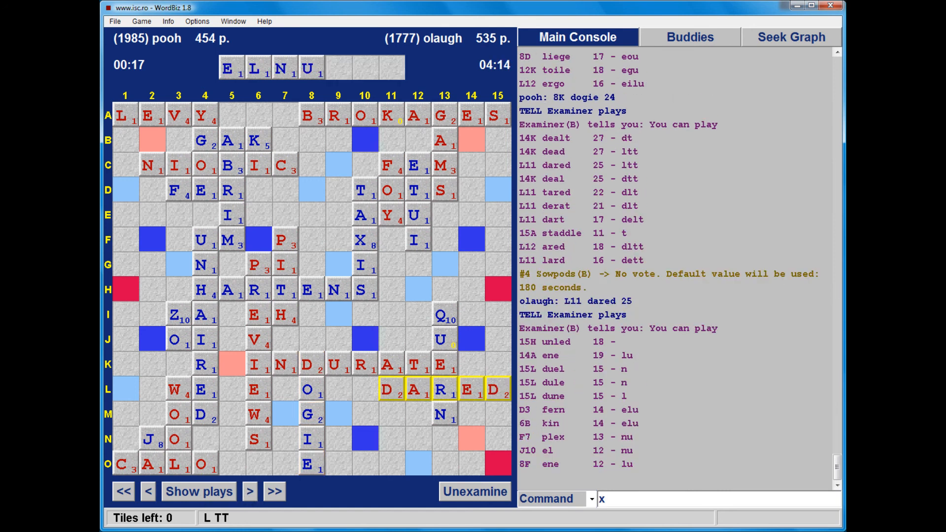